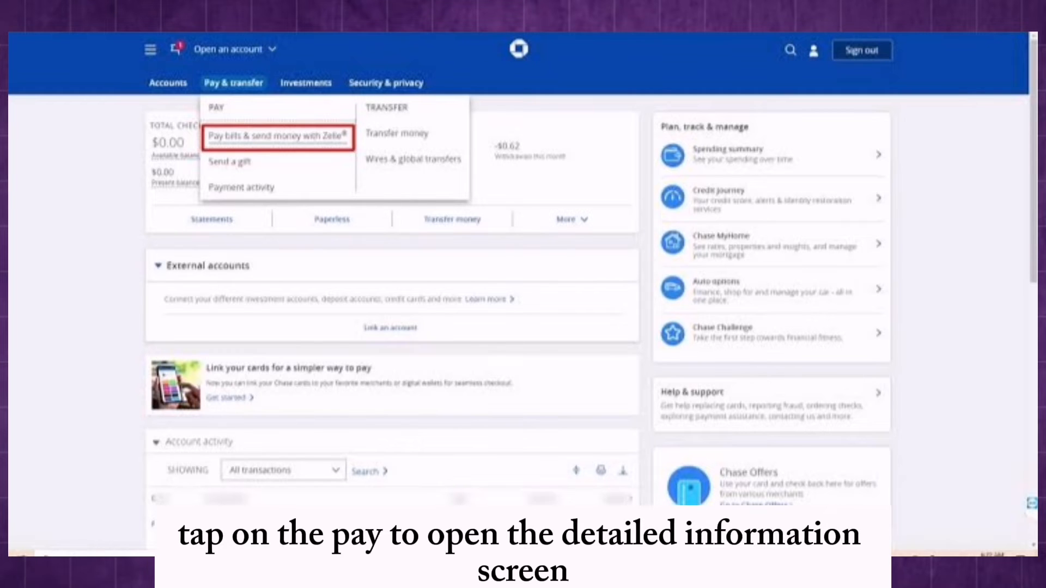
- Open 'Pay bills & send money with Zelle' to reach the Zelle Recipients screen
{"action": "left_click", "coordinate": [273, 136]}
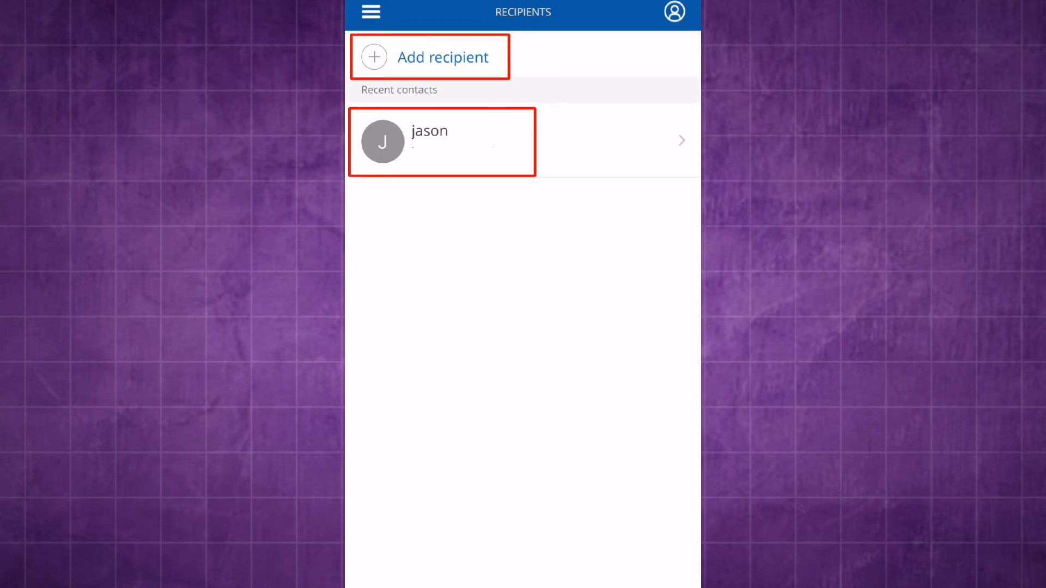